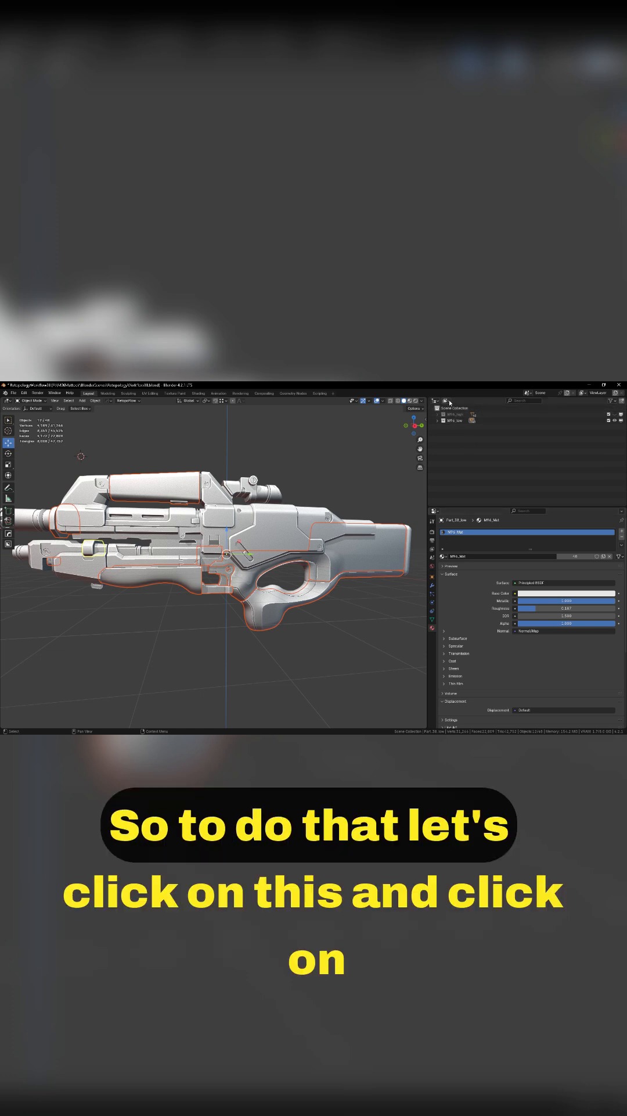
Switch the Outliner display mode from View Layer to Blender File.
click(439, 408)
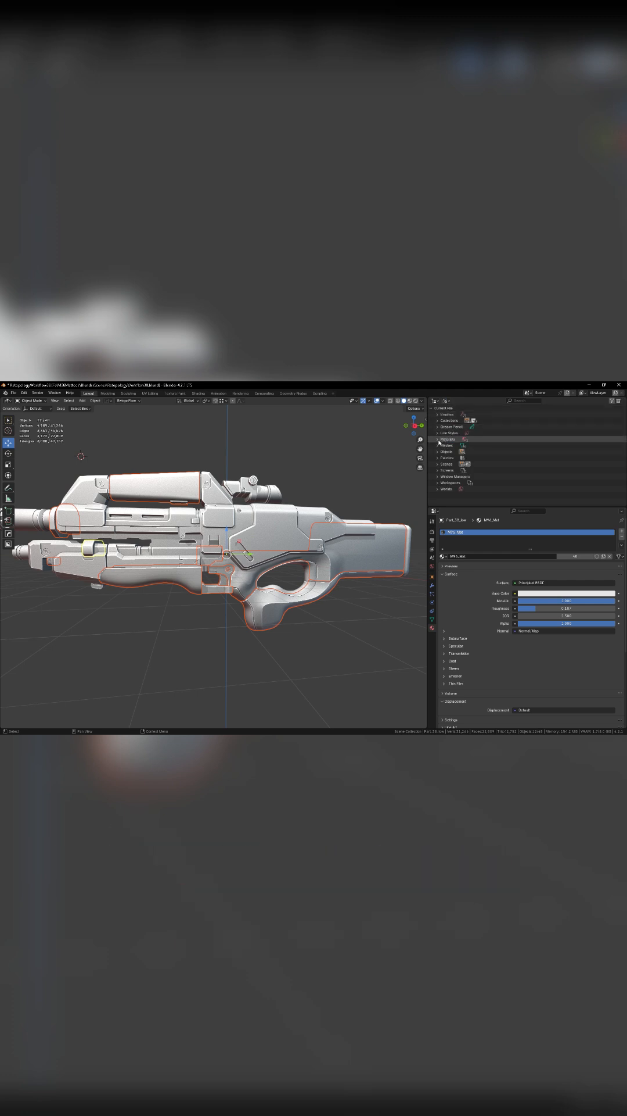
Delete the rifle's old materials from the expanded Materials list.
click(442, 445)
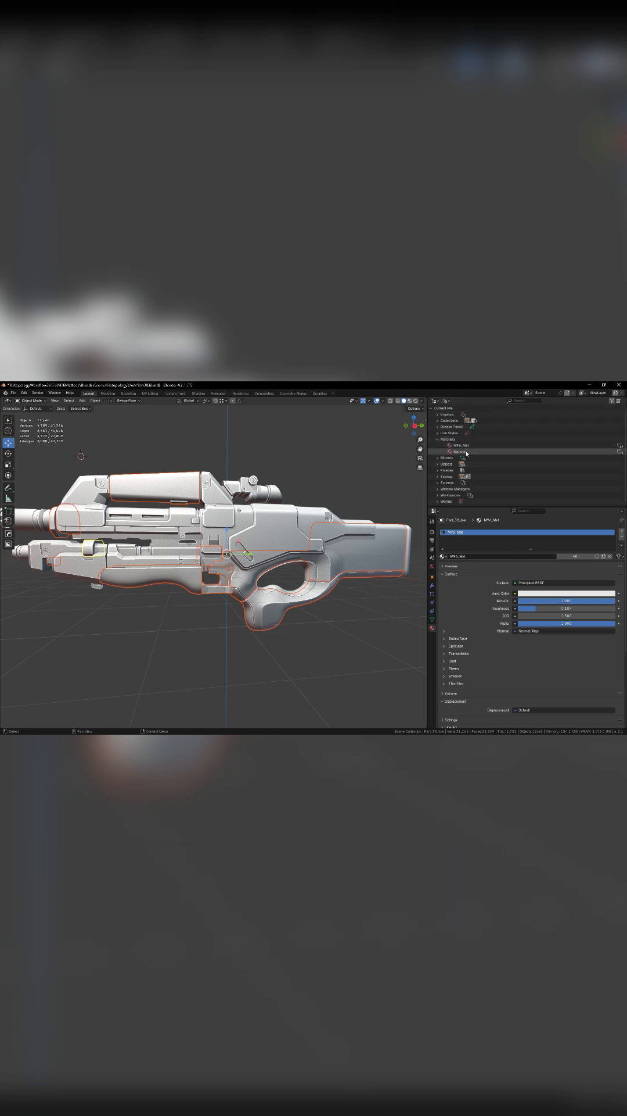
right_click(466, 451)
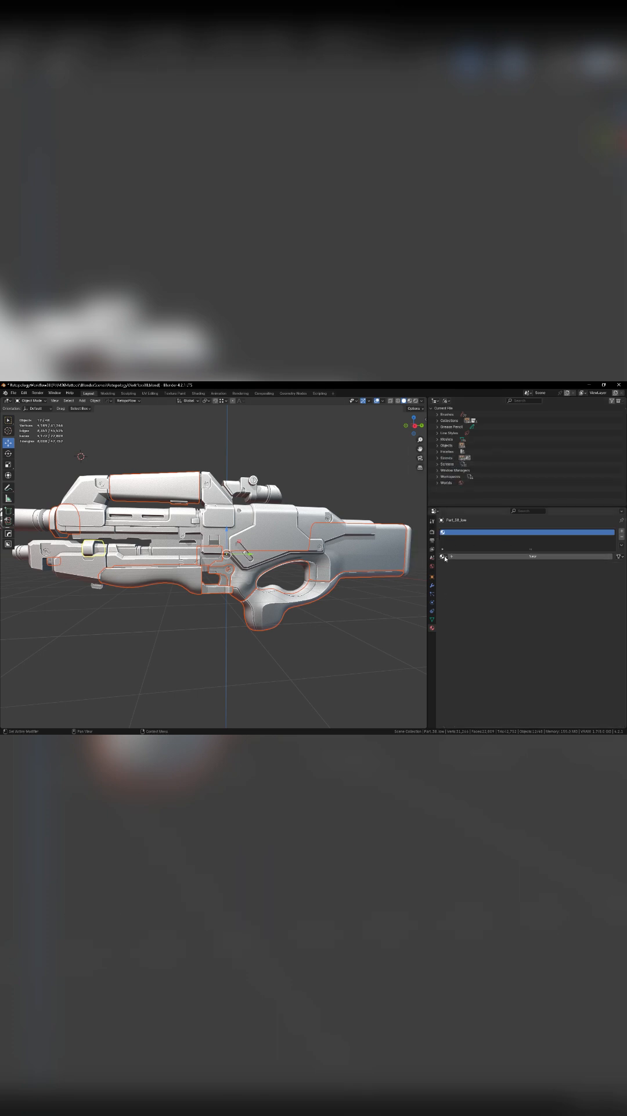
Create a new base plastic material on the rifle's empty slot.
click(362, 626)
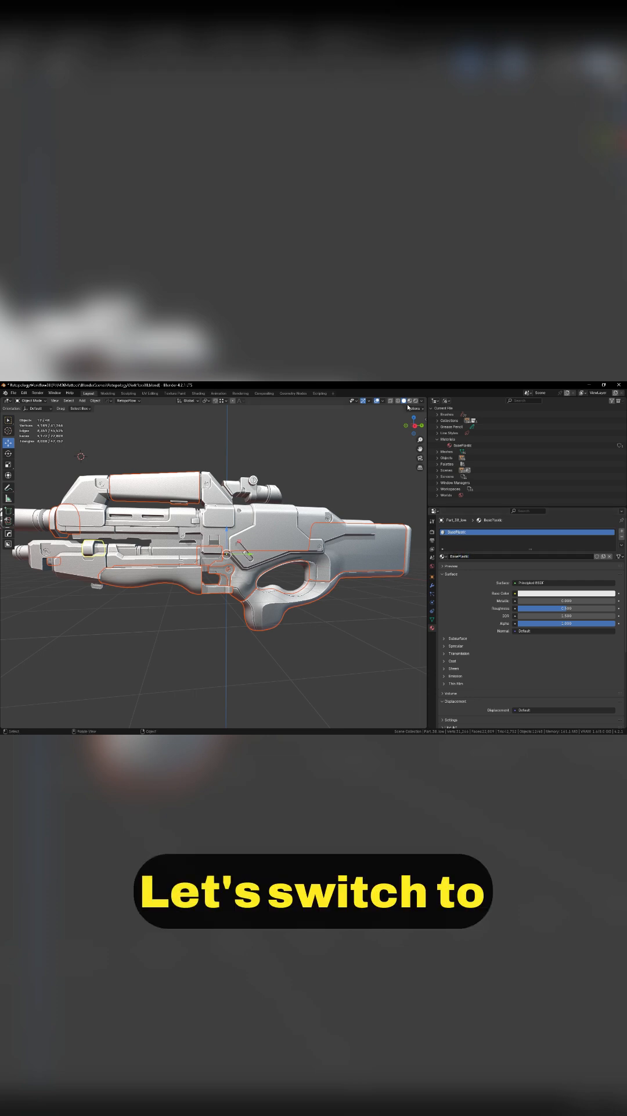
mouse_move(409, 400)
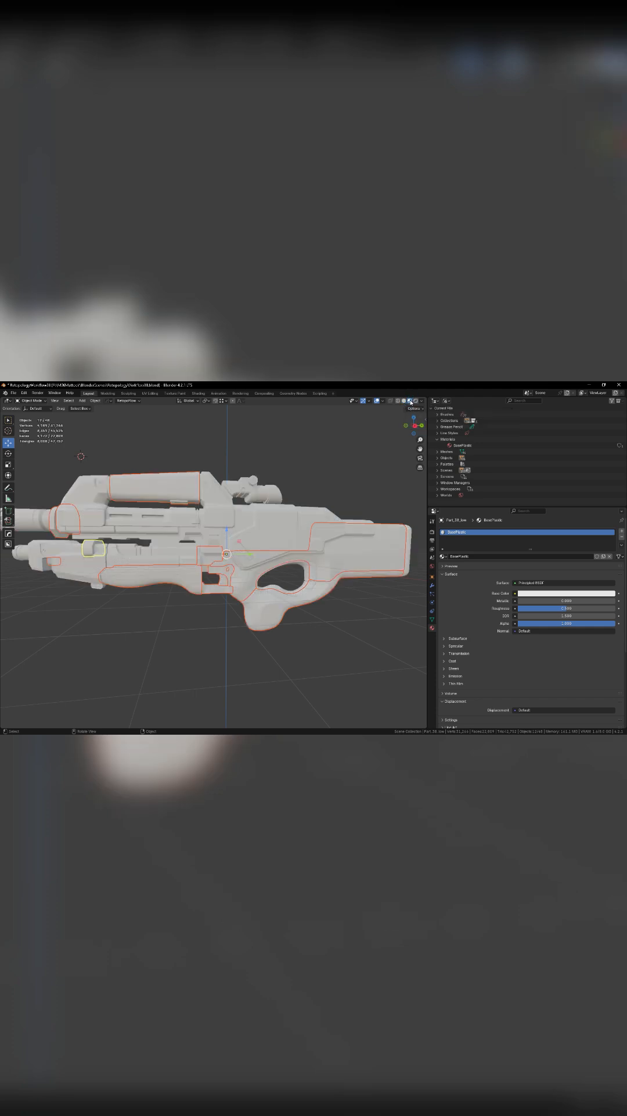
Set the material's Viewport Display colour to light green and select the ring part.
click(565, 594)
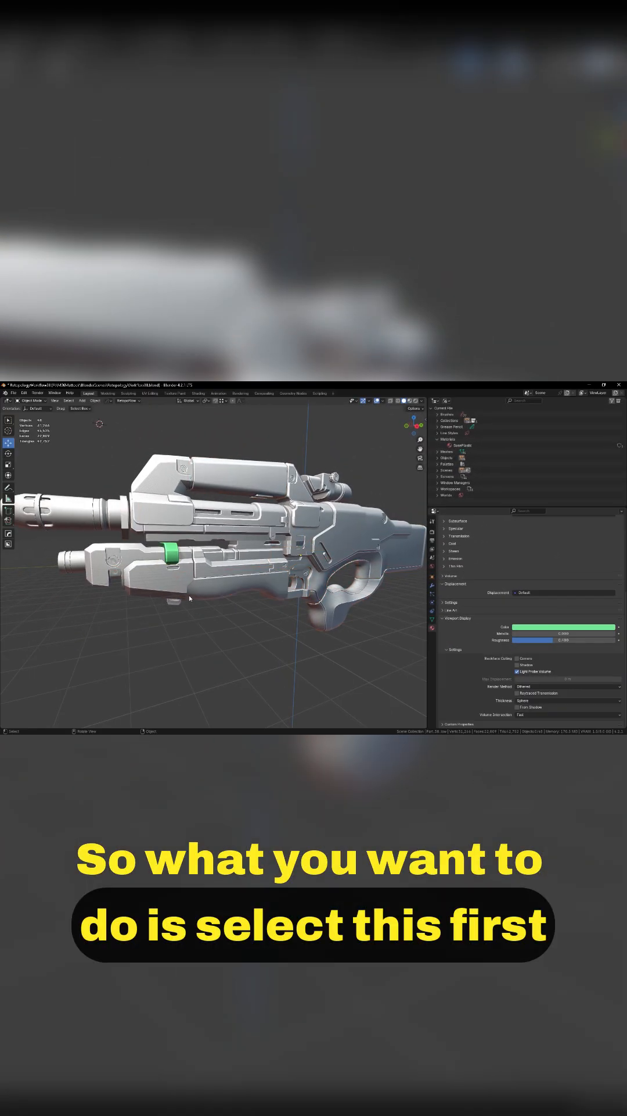
click(171, 556)
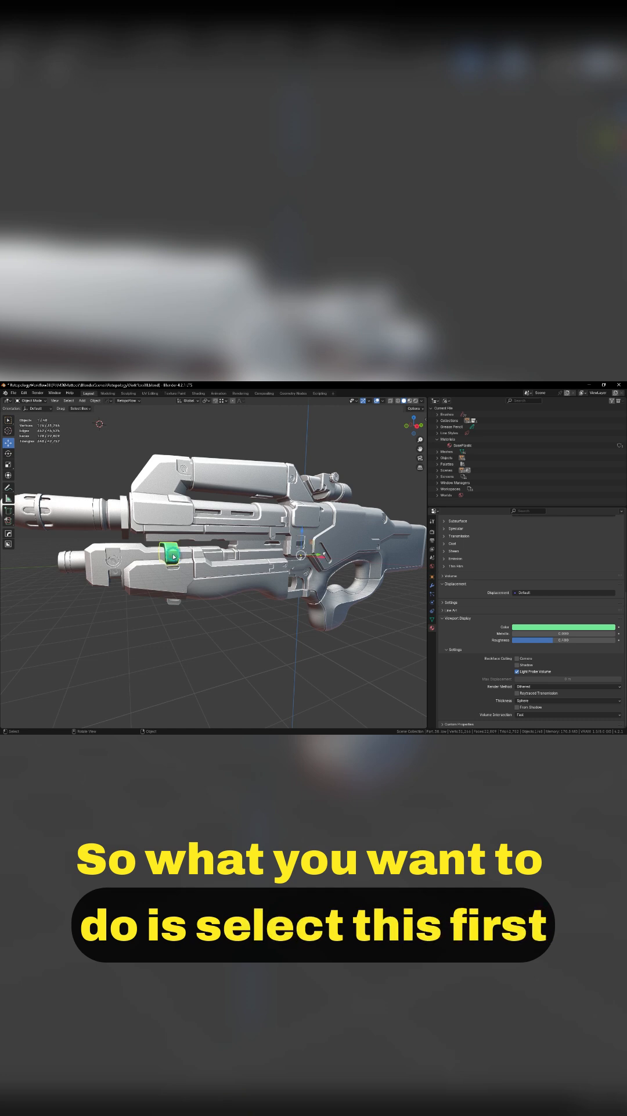